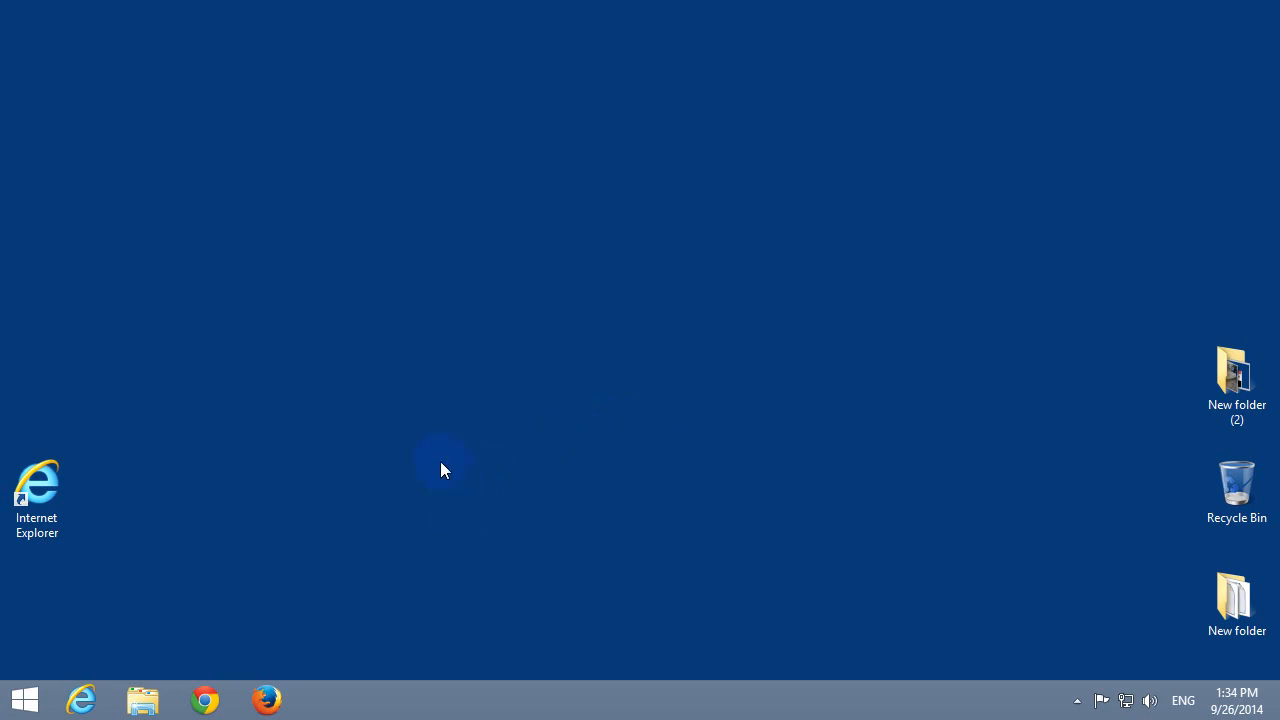
pyautogui.moveTo(428, 480)
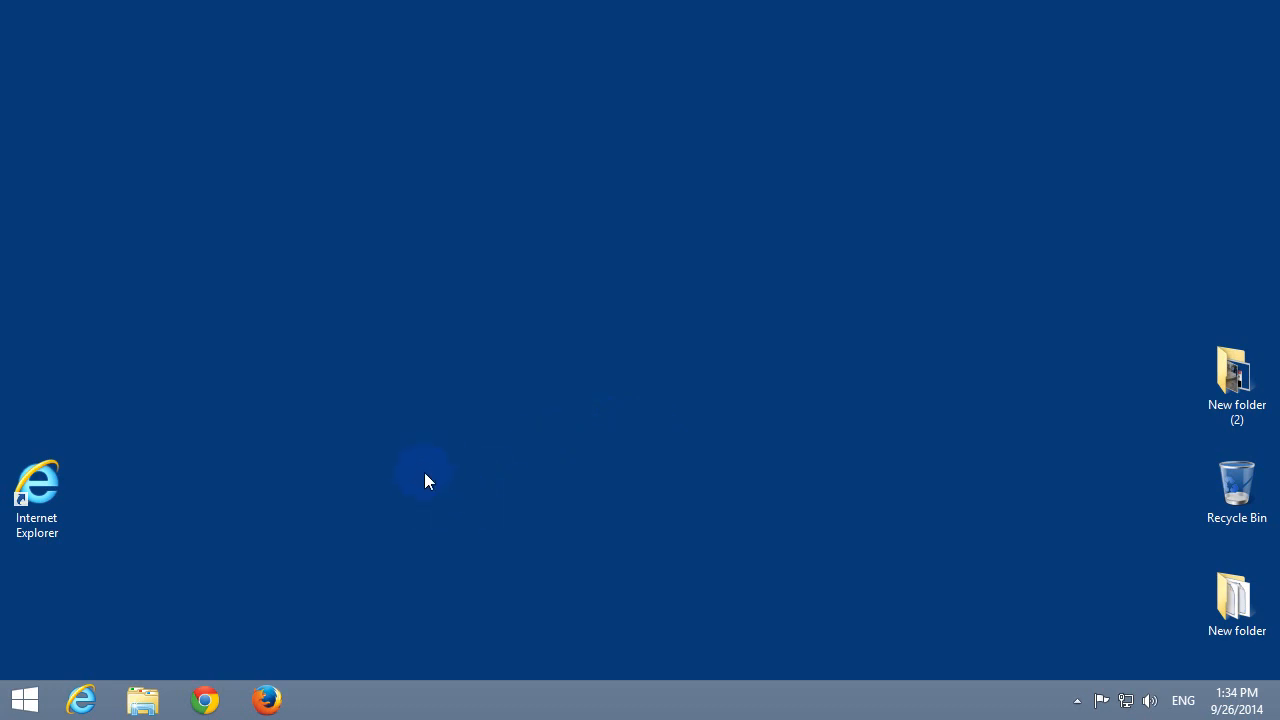
pyautogui.moveTo(312, 396)
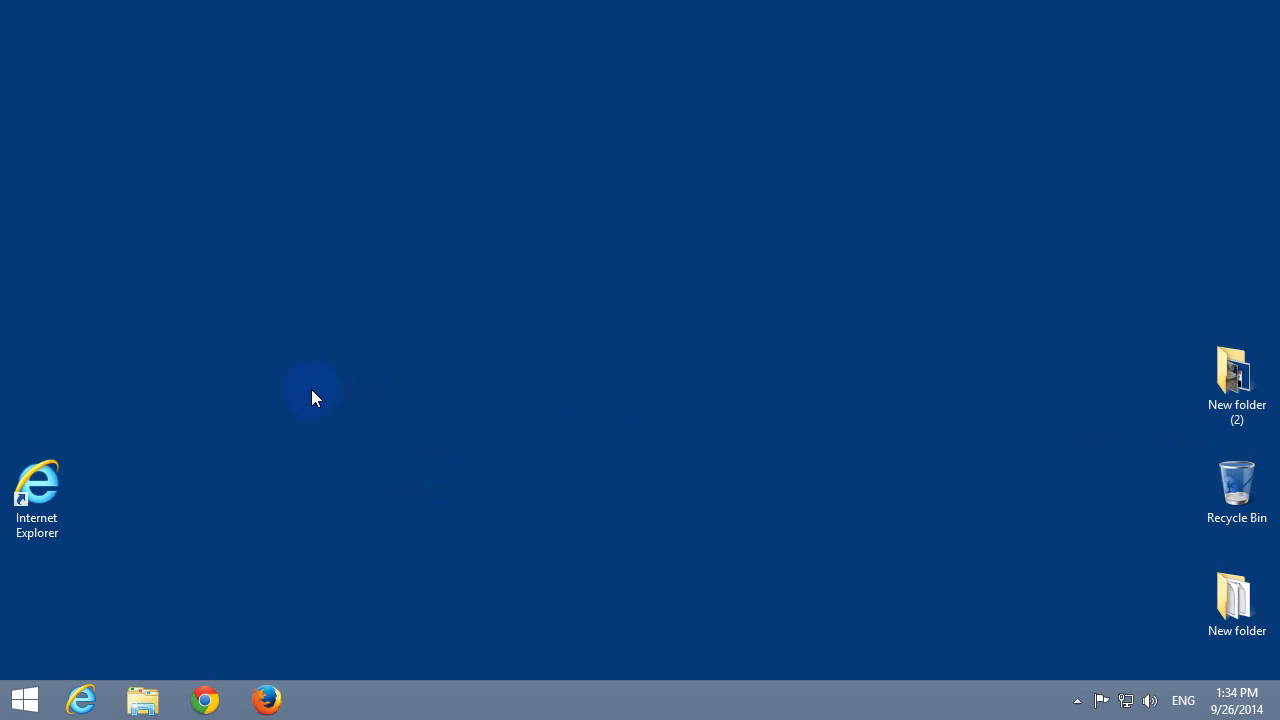
pyautogui.moveTo(348, 470)
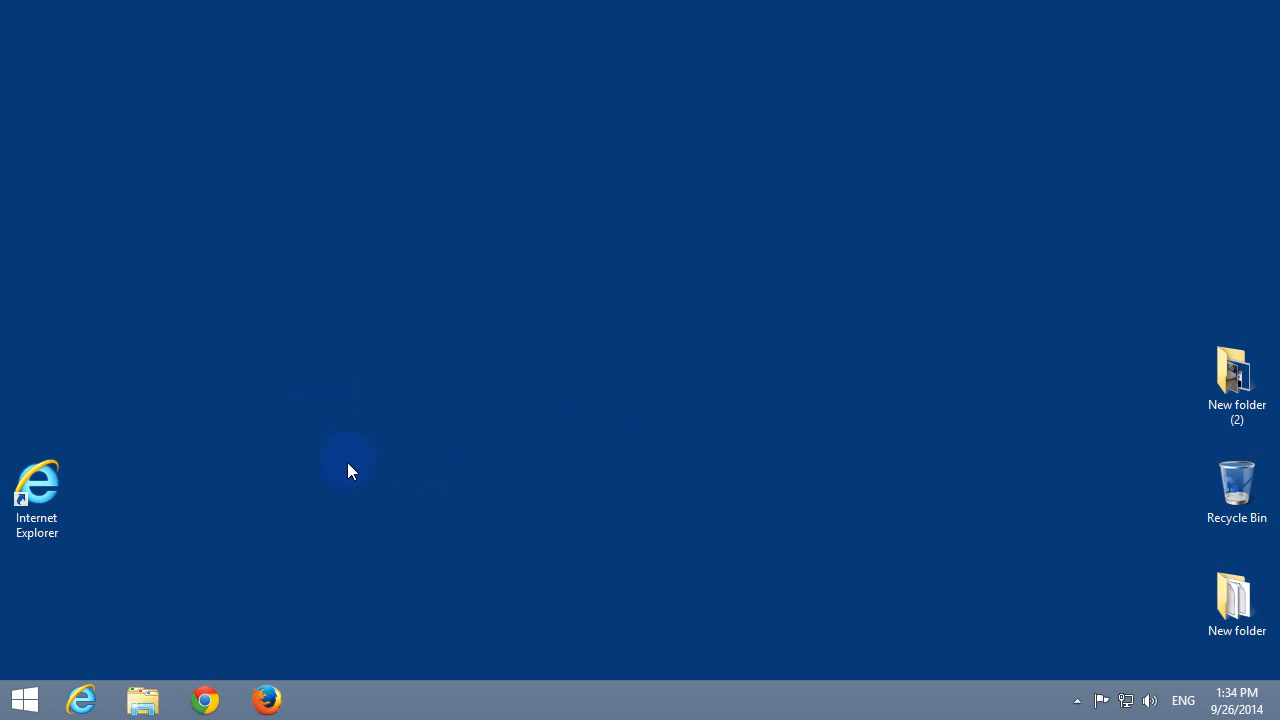
pyautogui.moveTo(96, 482)
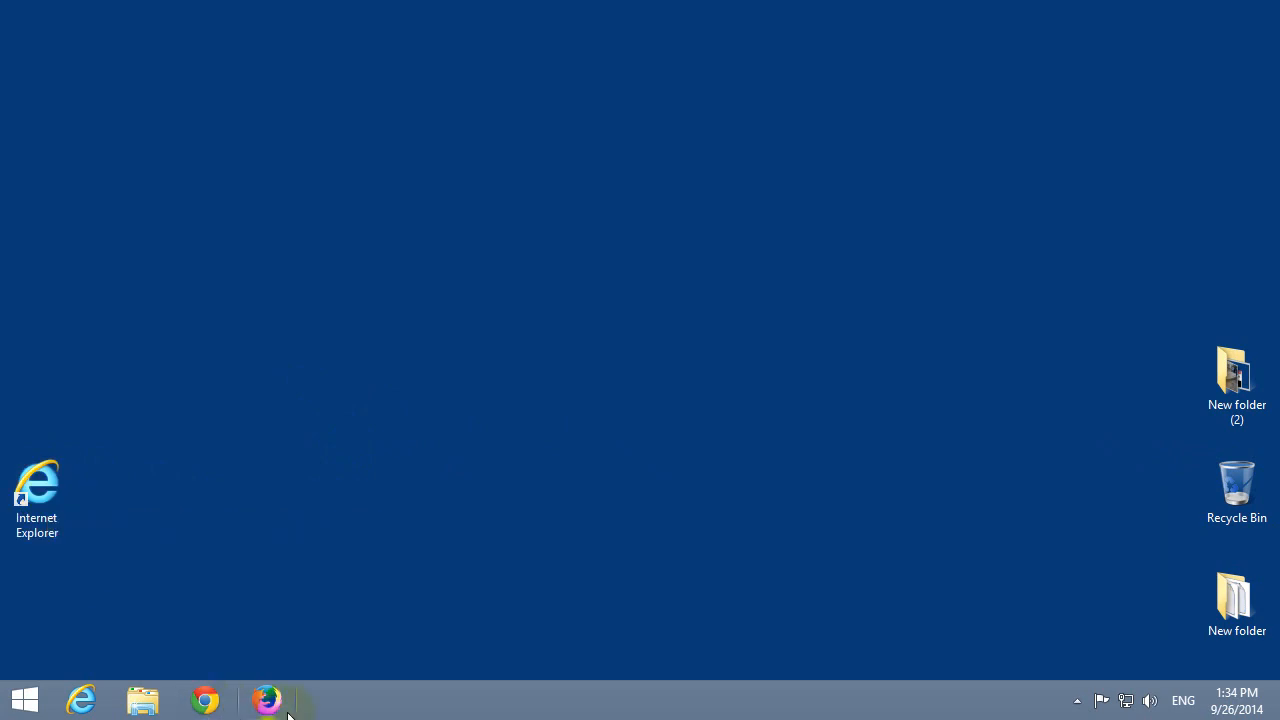
# - Launch Internet Explorer from the desktop shortcut, check its hijacked homepage address and settings, then close it
pyautogui.click(36, 490)
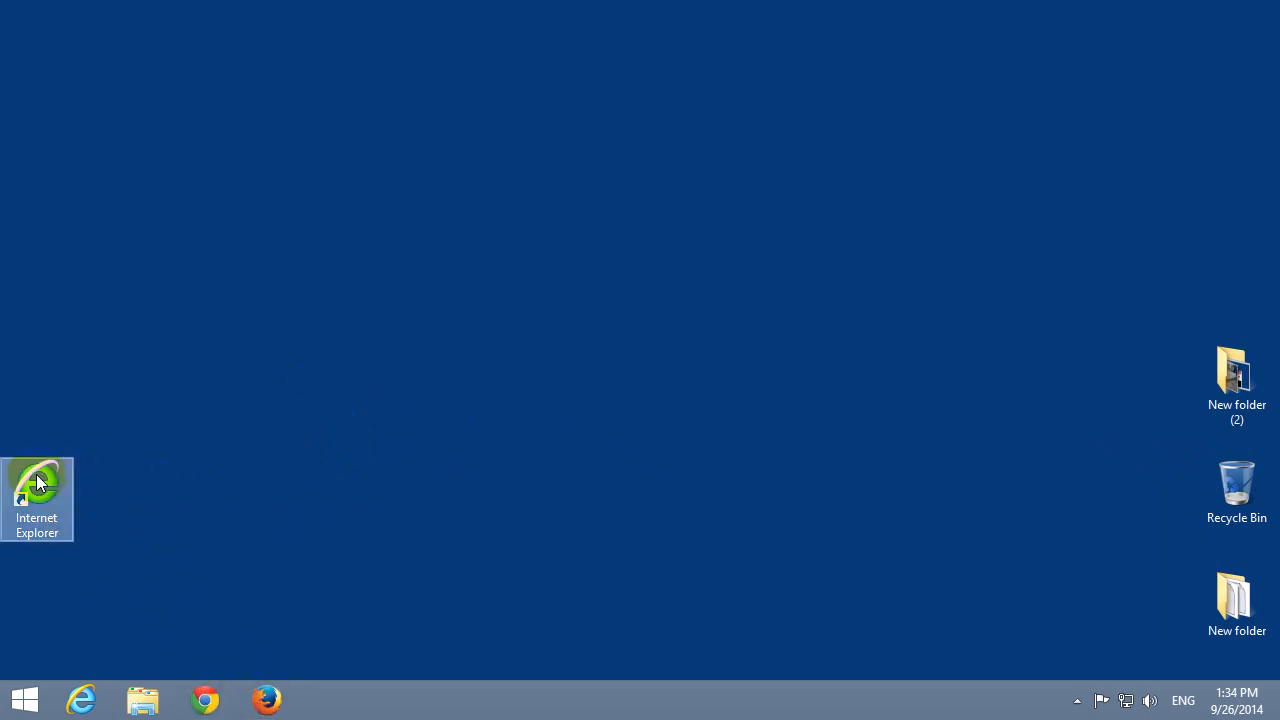
pyautogui.doubleClick(36, 486)
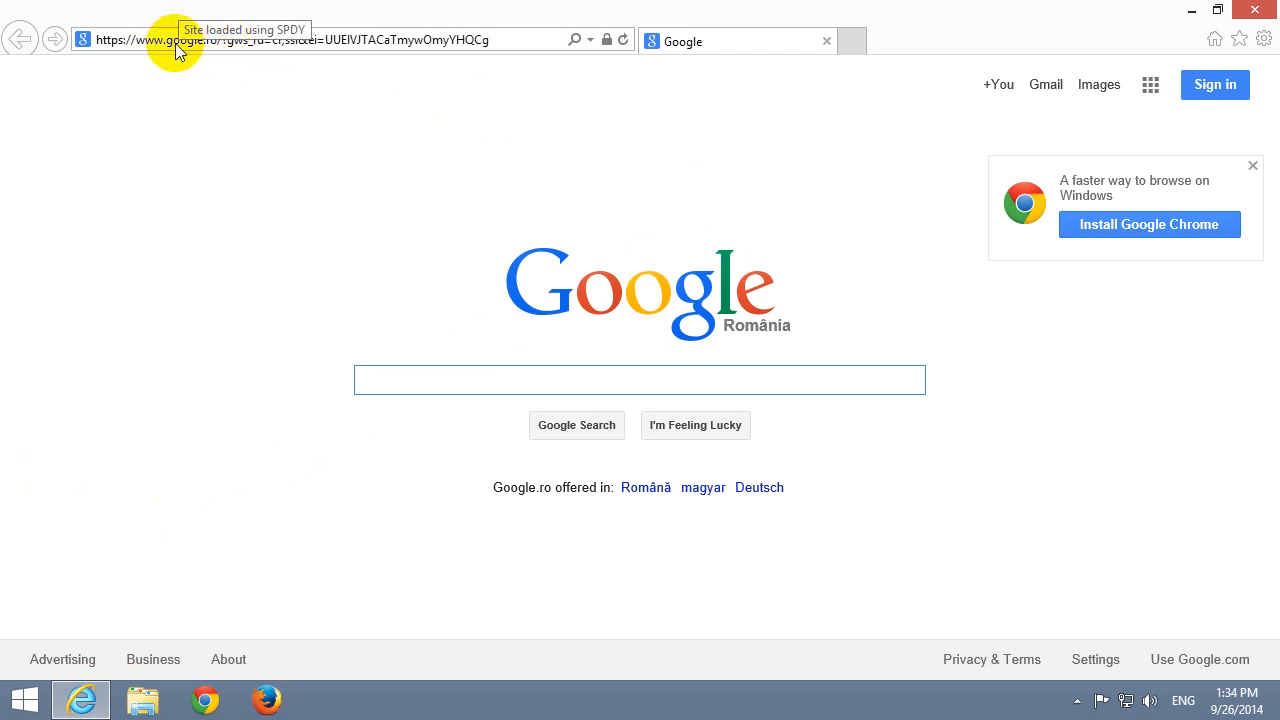
pyautogui.click(1264, 40)
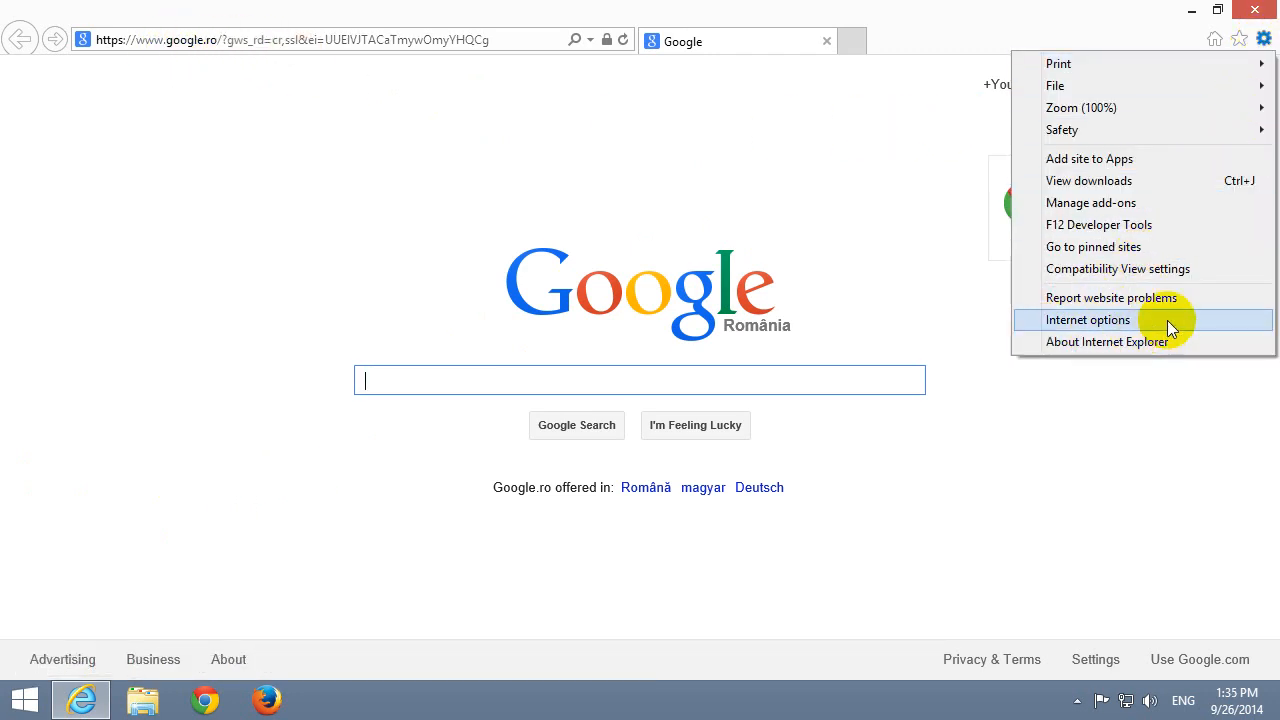
pyautogui.click(1088, 320)
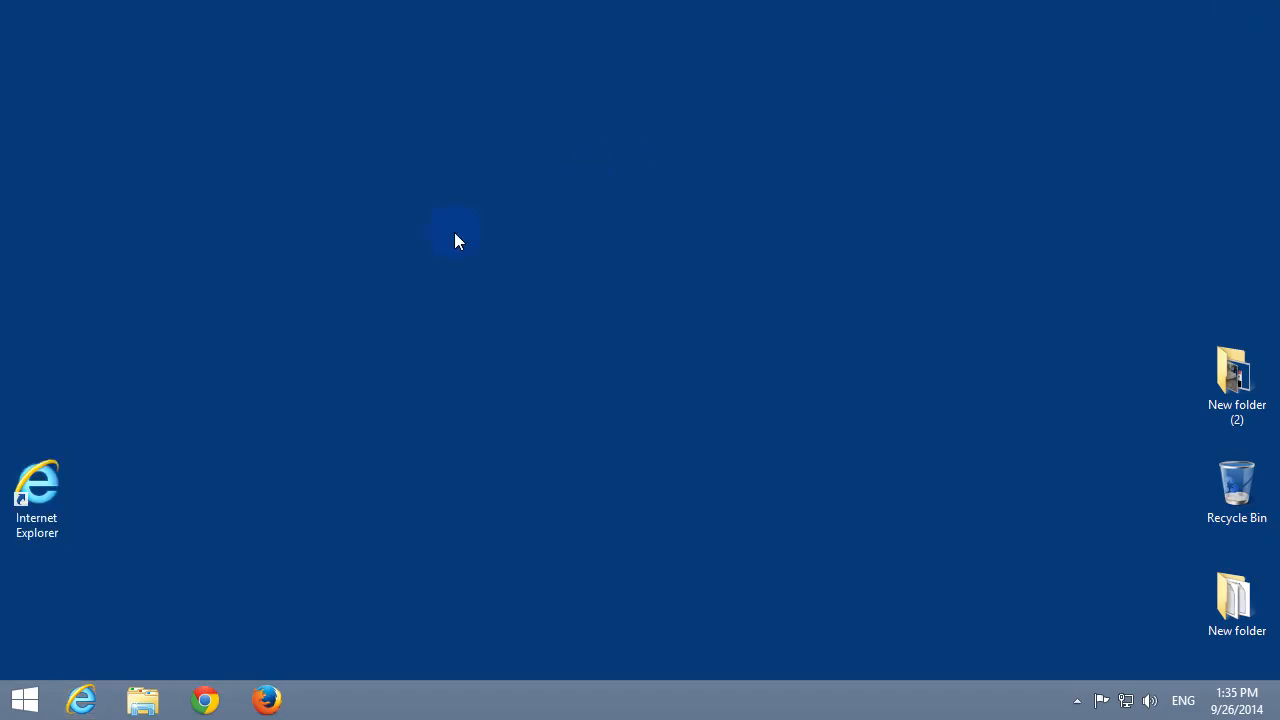
pyautogui.moveTo(136, 524)
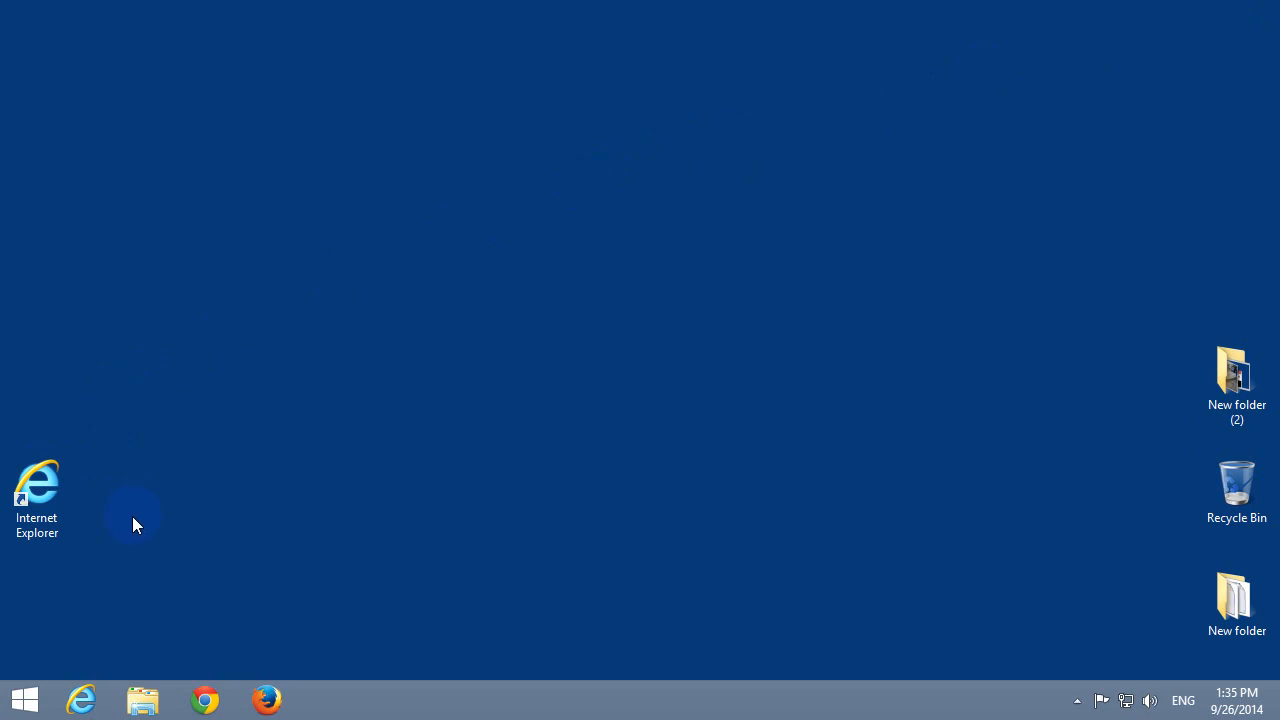
pyautogui.moveTo(84, 700)
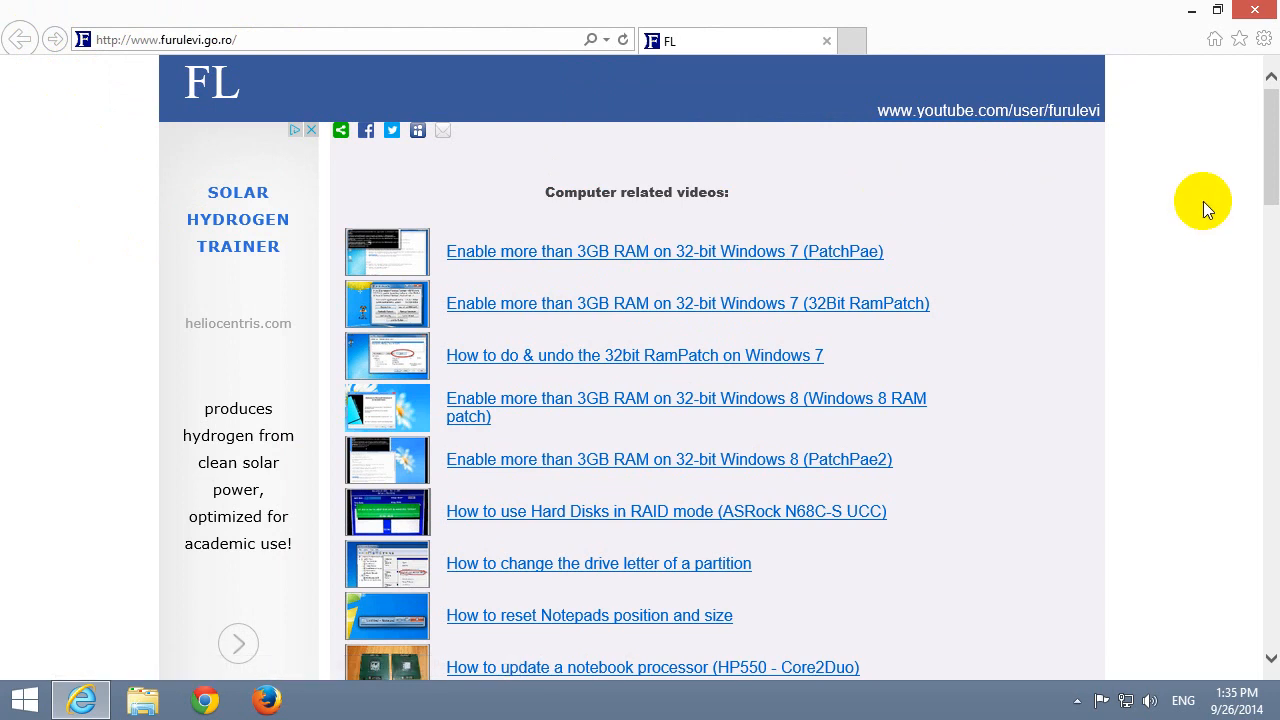
pyautogui.moveTo(1250, 20)
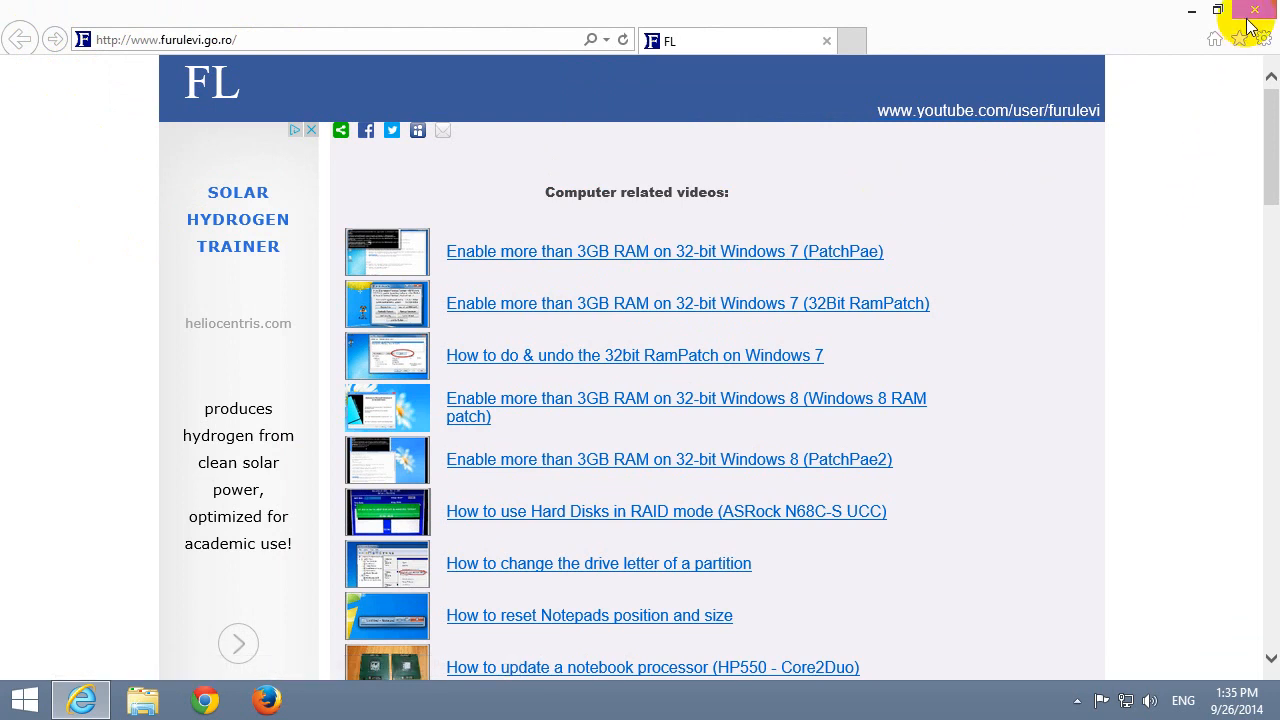
pyautogui.click(1252, 12)
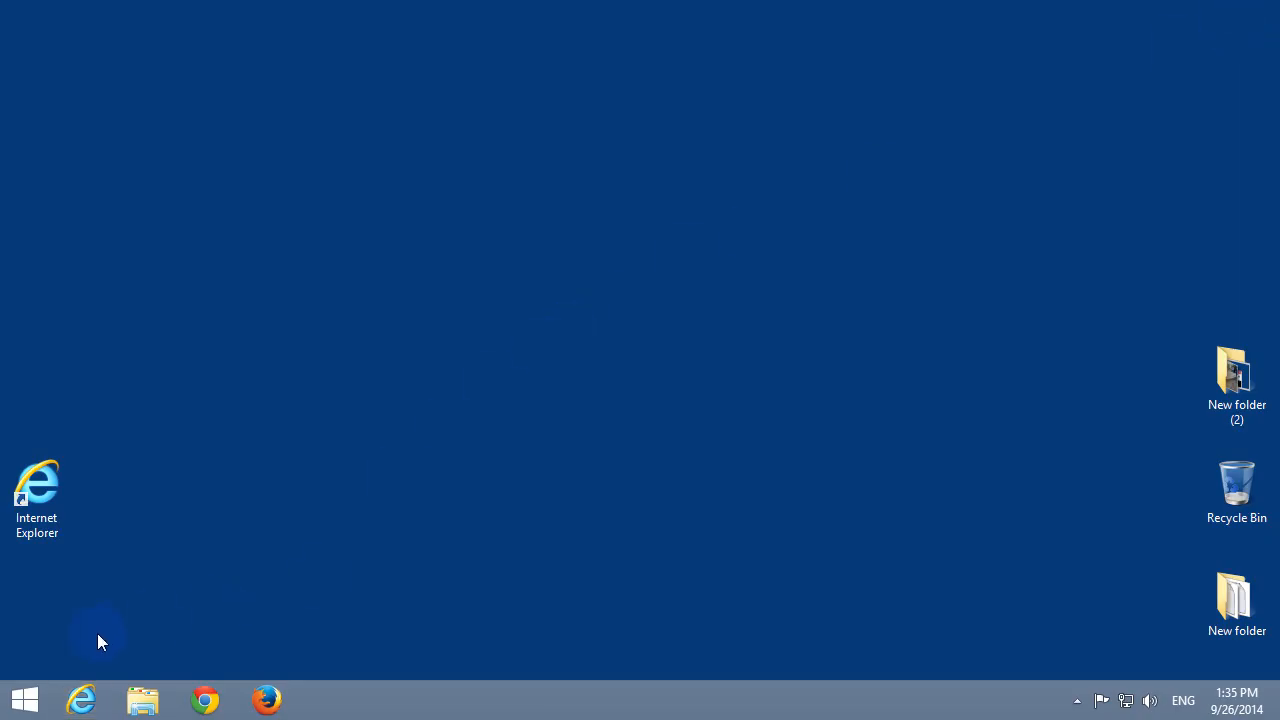
pyautogui.moveTo(100, 664)
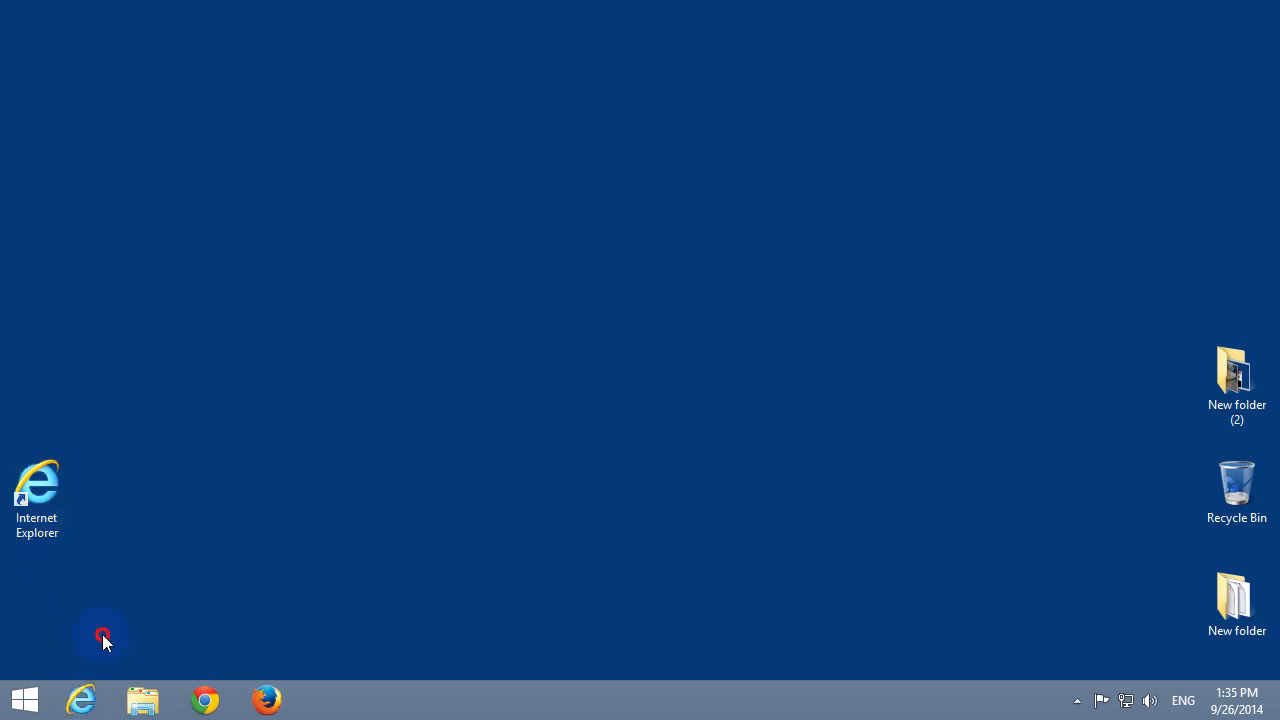
pyautogui.moveTo(80, 700)
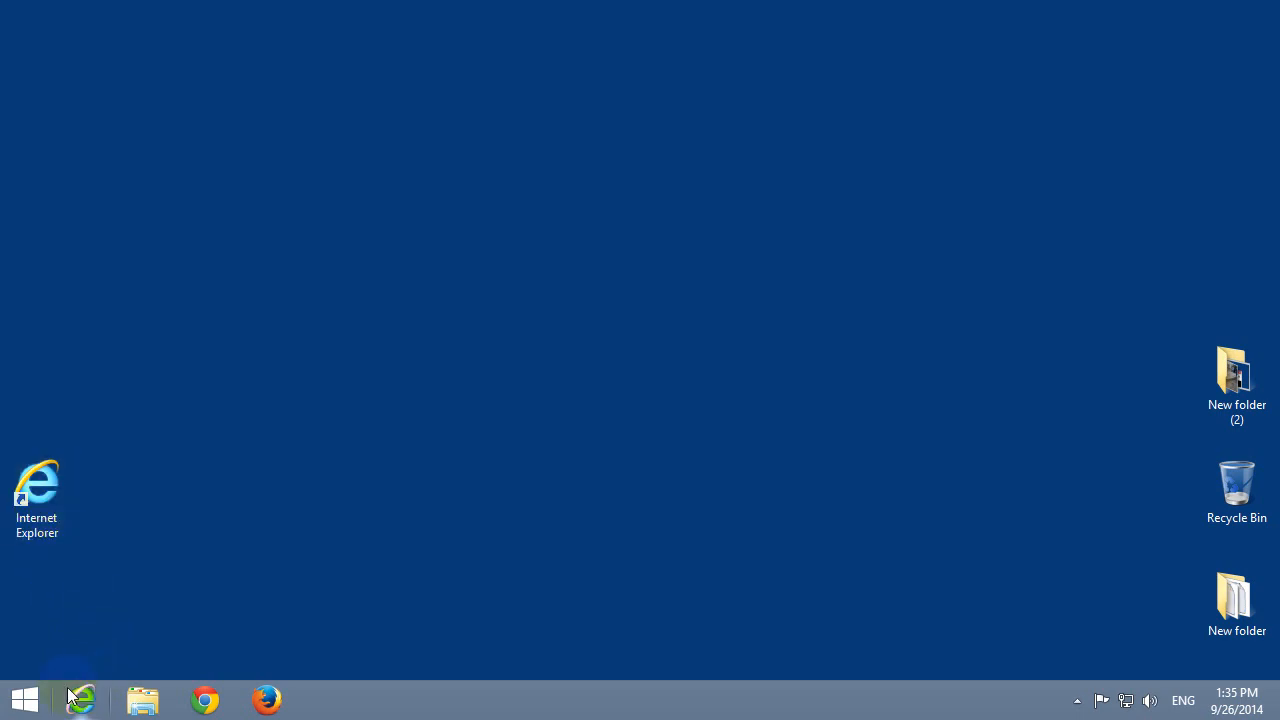
# - Remove the furulevi.go.ro URL after iexplore.exe in the taskbar IE shortcut's Target and confirm
pyautogui.rightClick(80, 700)
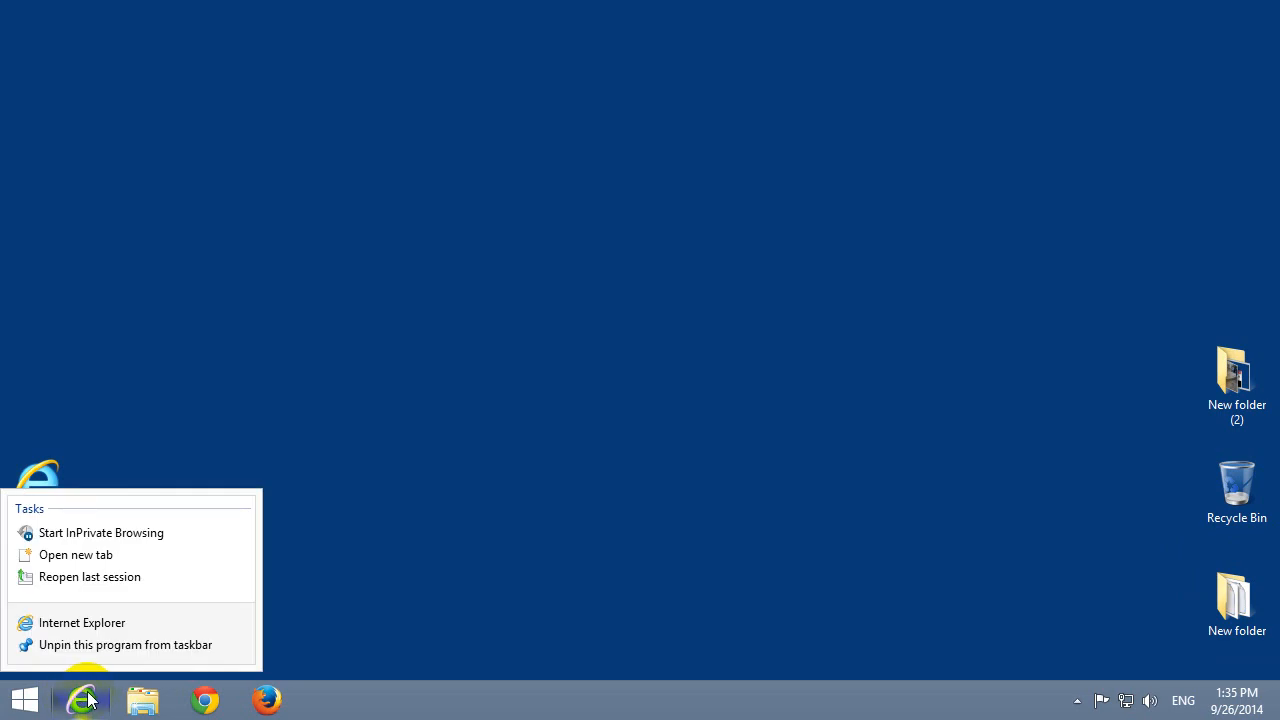
pyautogui.moveTo(82, 622)
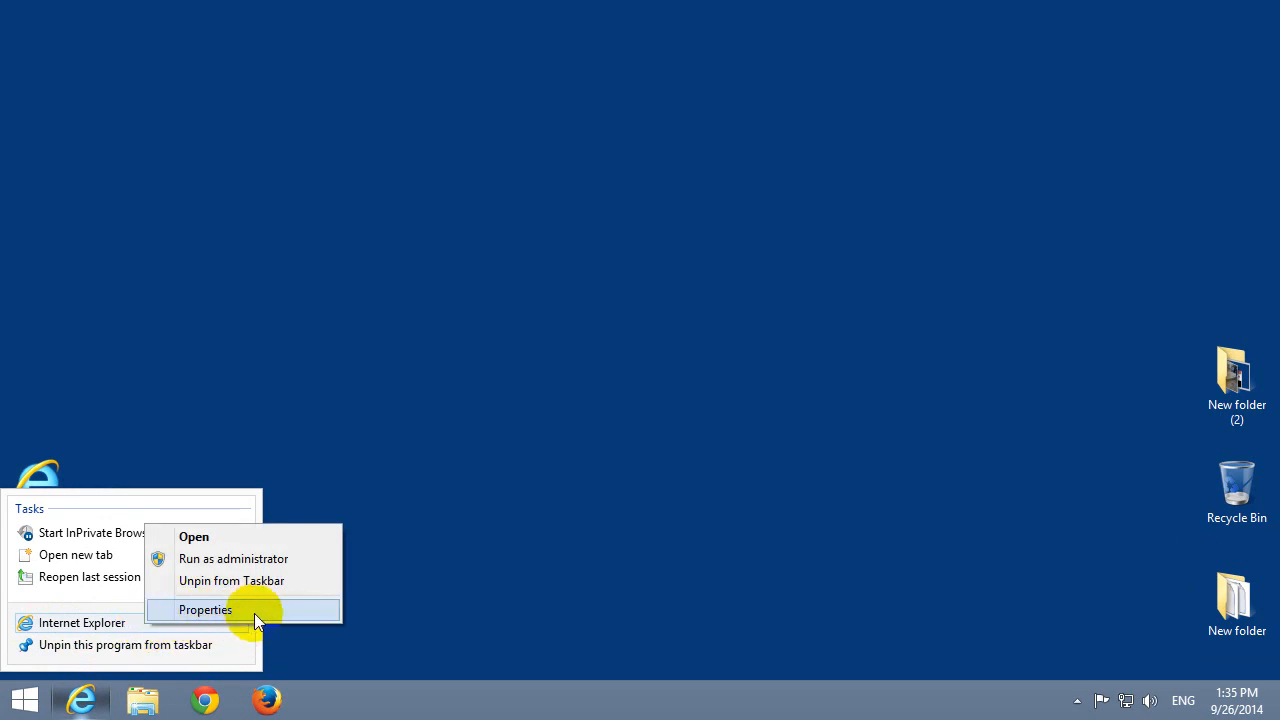
pyautogui.click(204, 610)
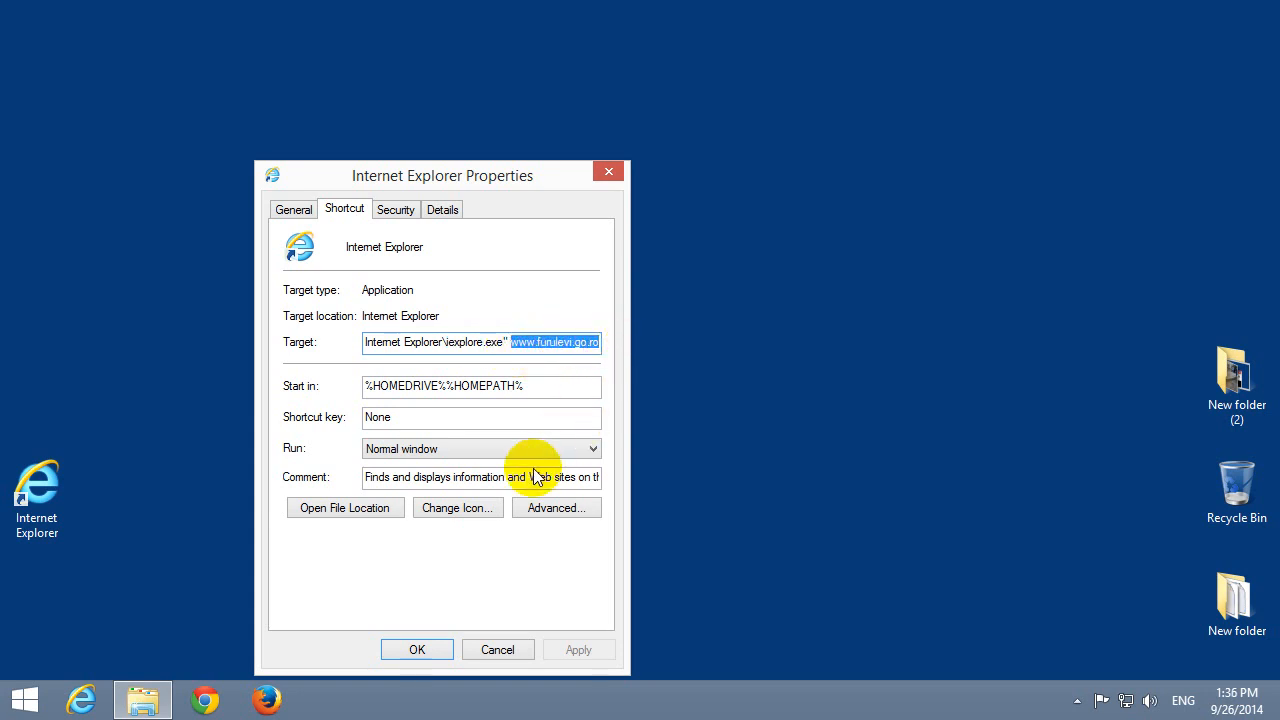
pyautogui.rightClick(550, 342)
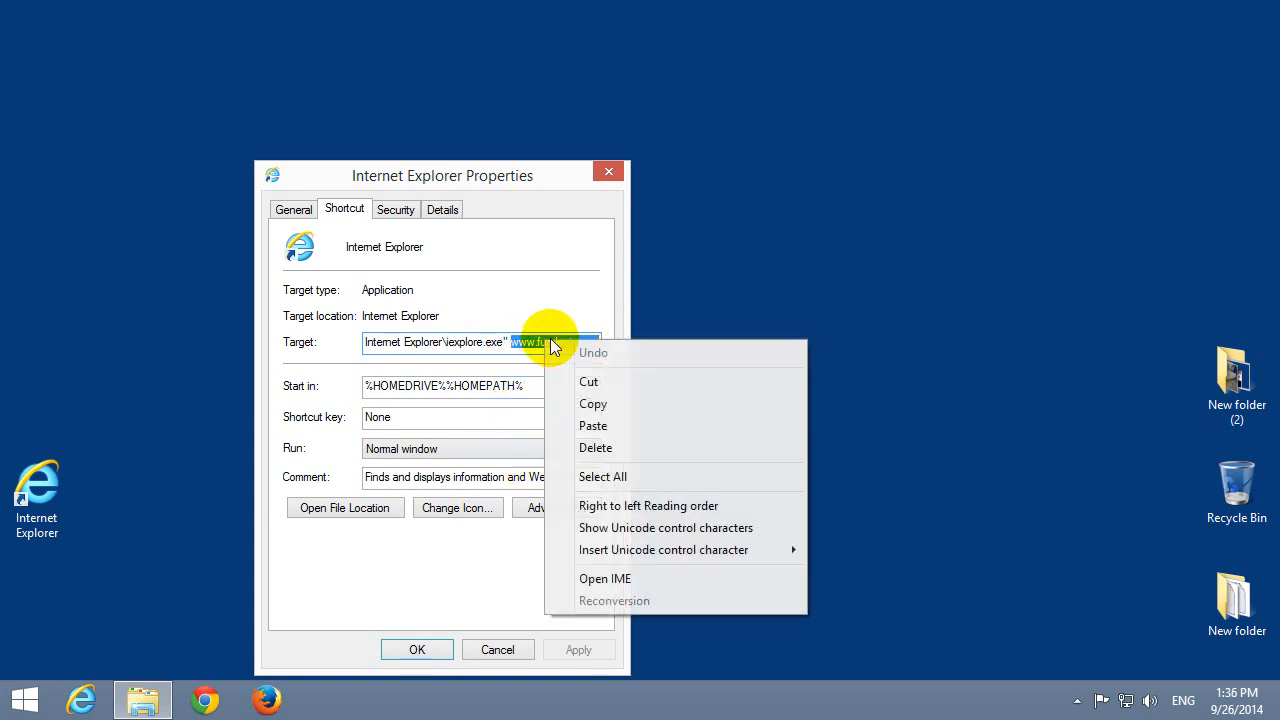
pyautogui.moveTo(624, 448)
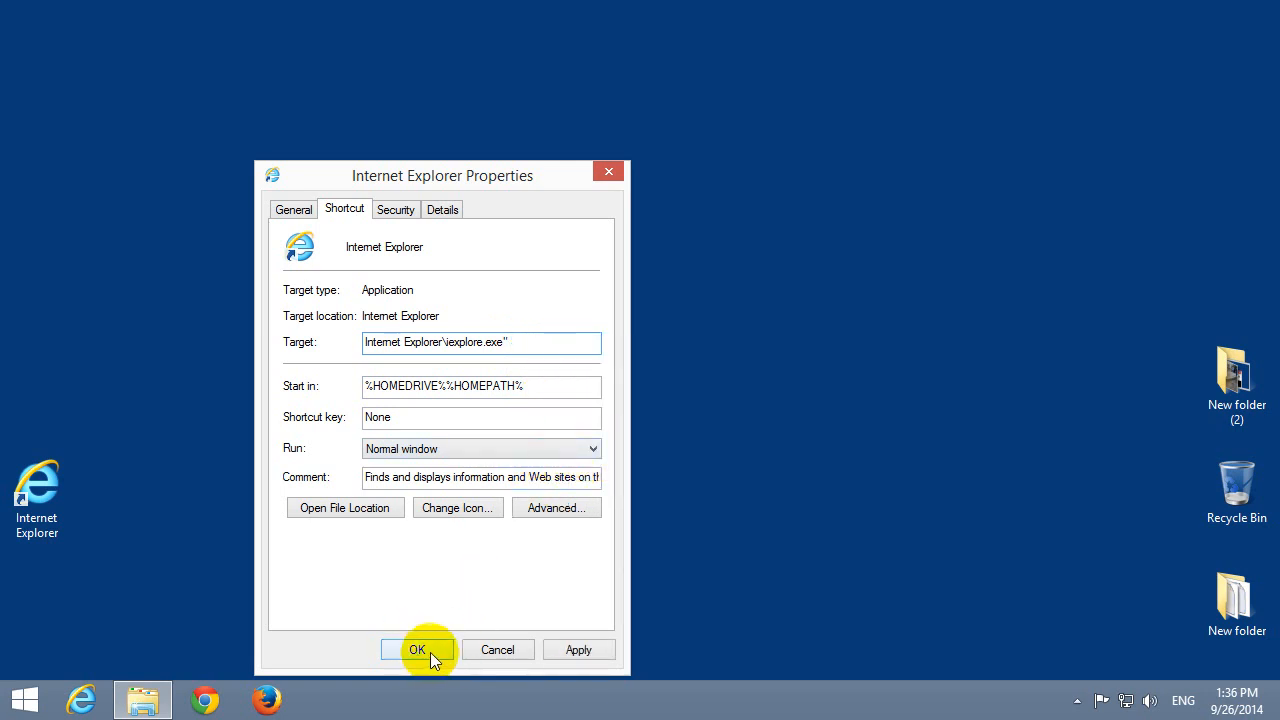
pyautogui.click(416, 650)
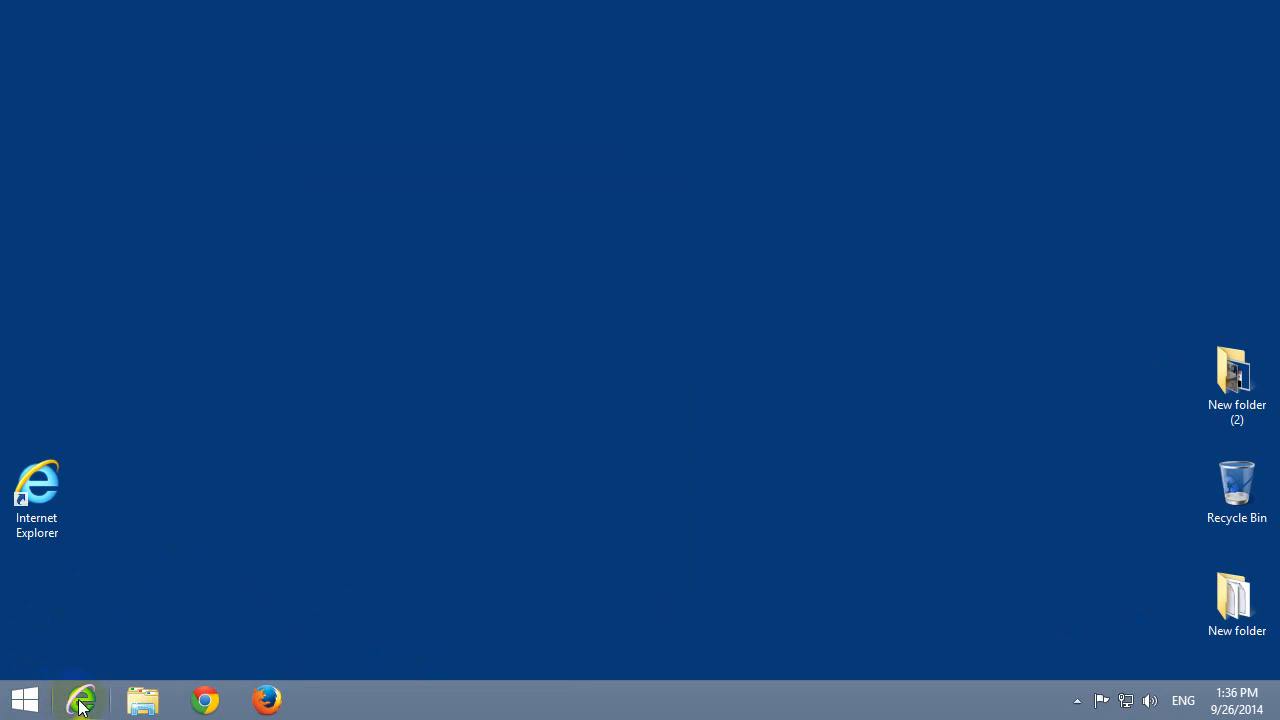
# - Verify IE now opens Google, check that Chrome still opens MSN.com, and bring up Chrome's jump list
pyautogui.click(80, 700)
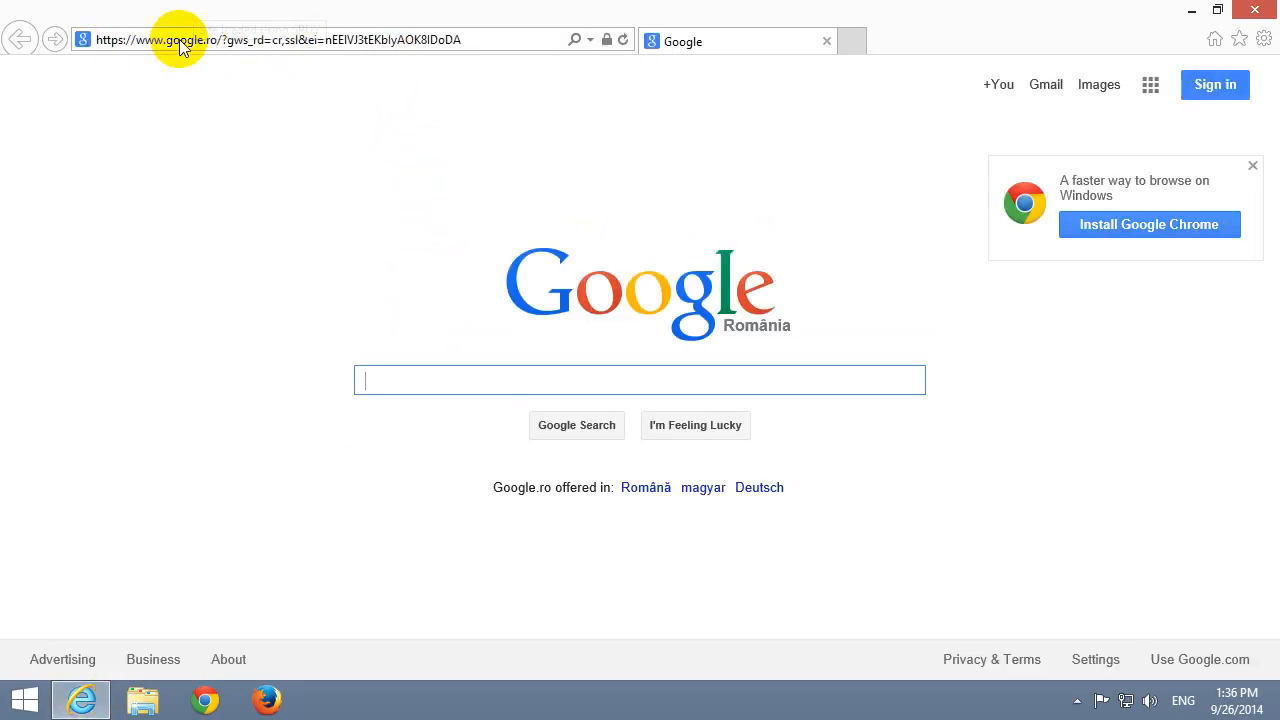
pyautogui.moveTo(1156, 50)
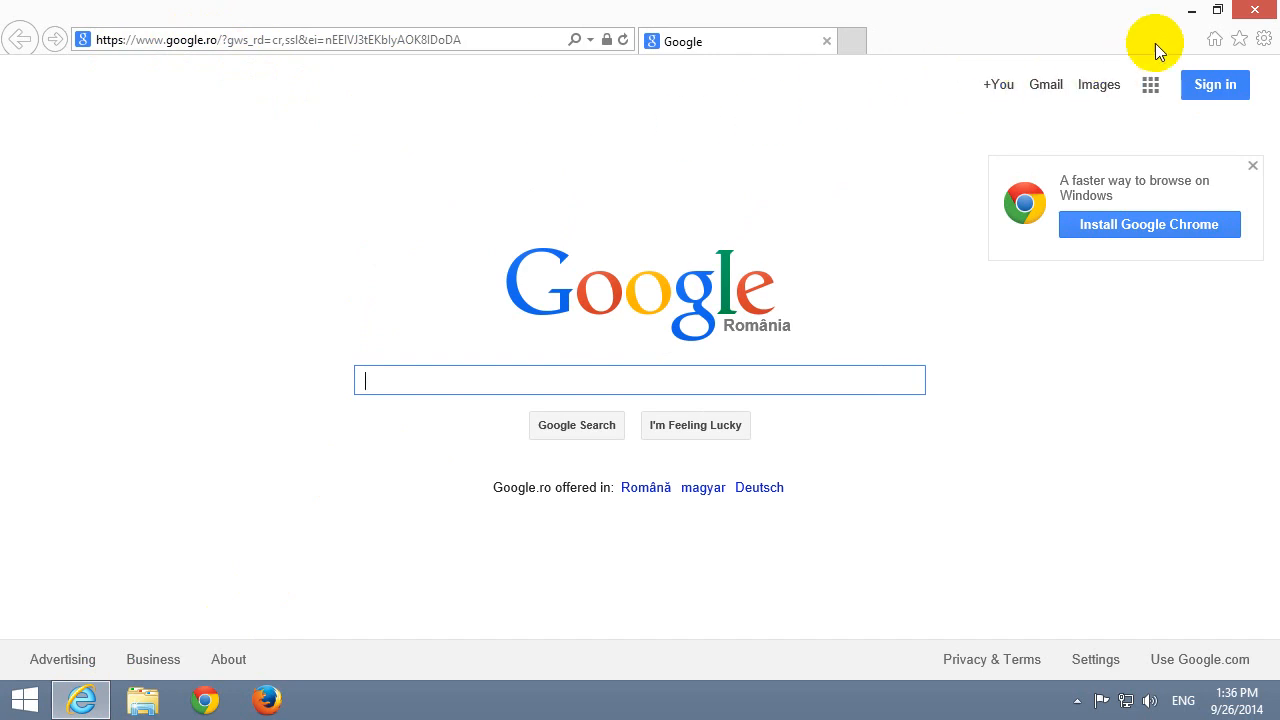
pyautogui.moveTo(1256, 16)
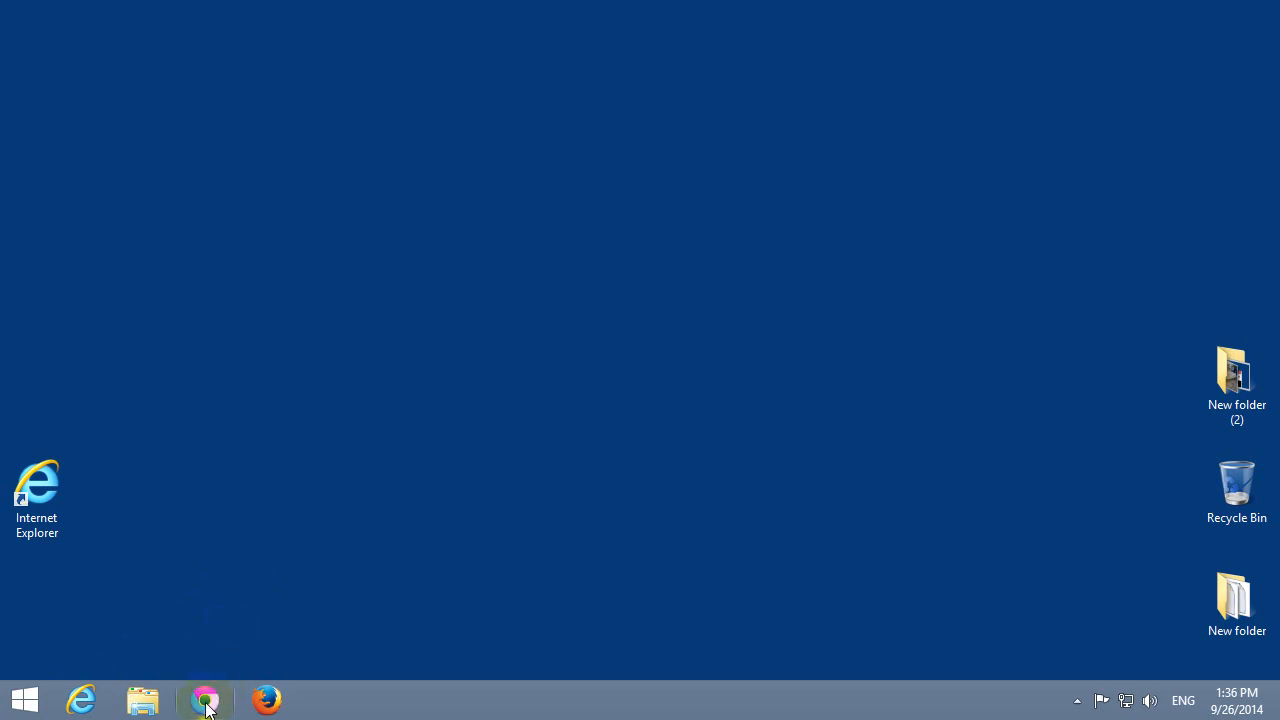
pyautogui.click(204, 700)
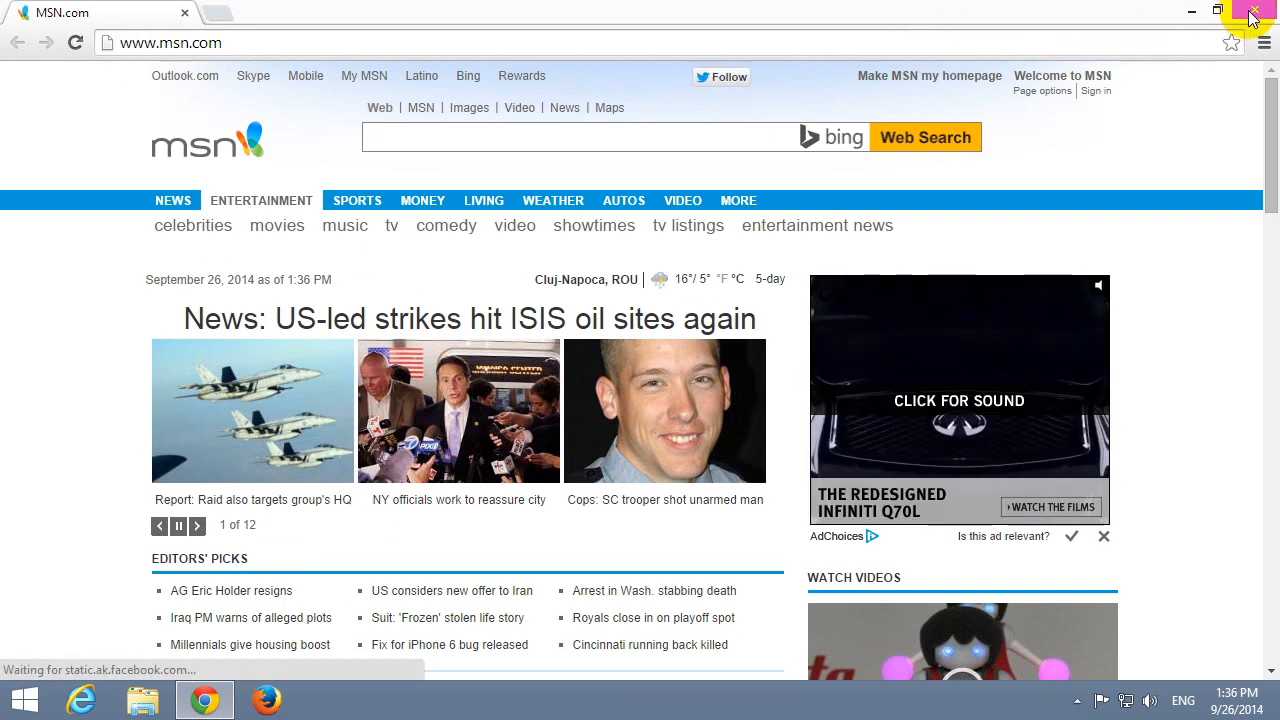
pyautogui.rightClick(204, 698)
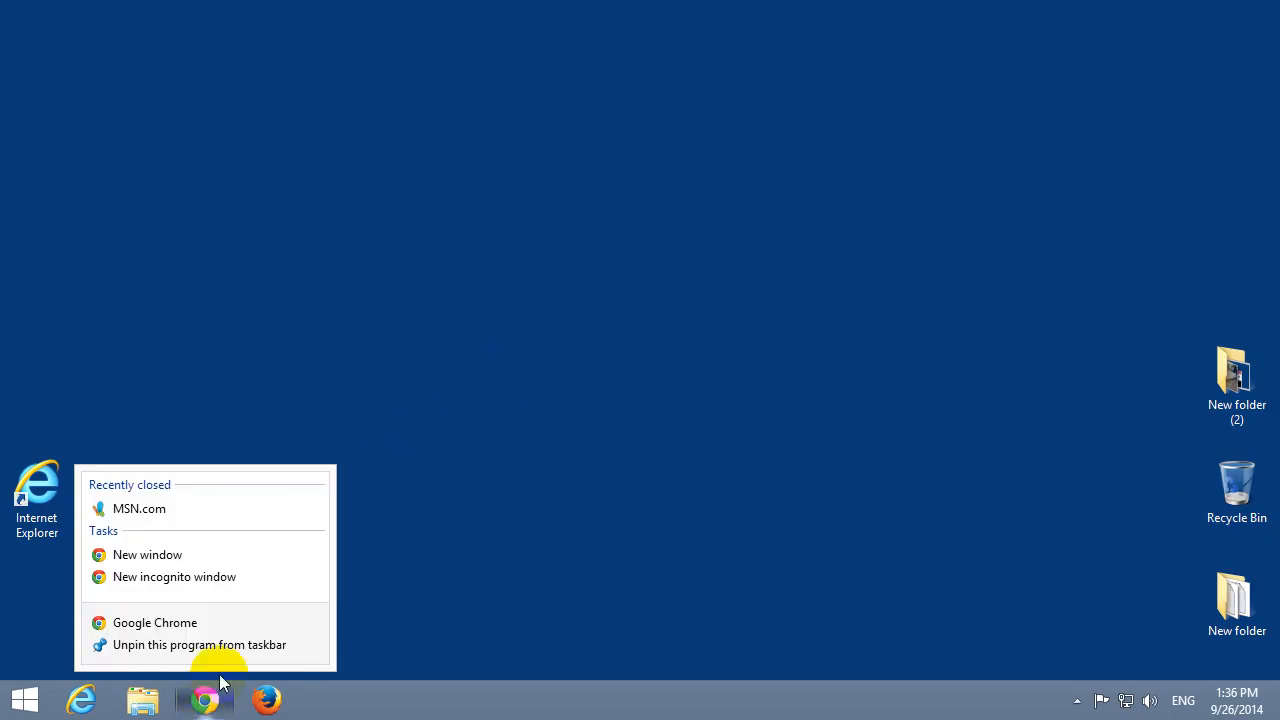
pyautogui.moveTo(156, 622)
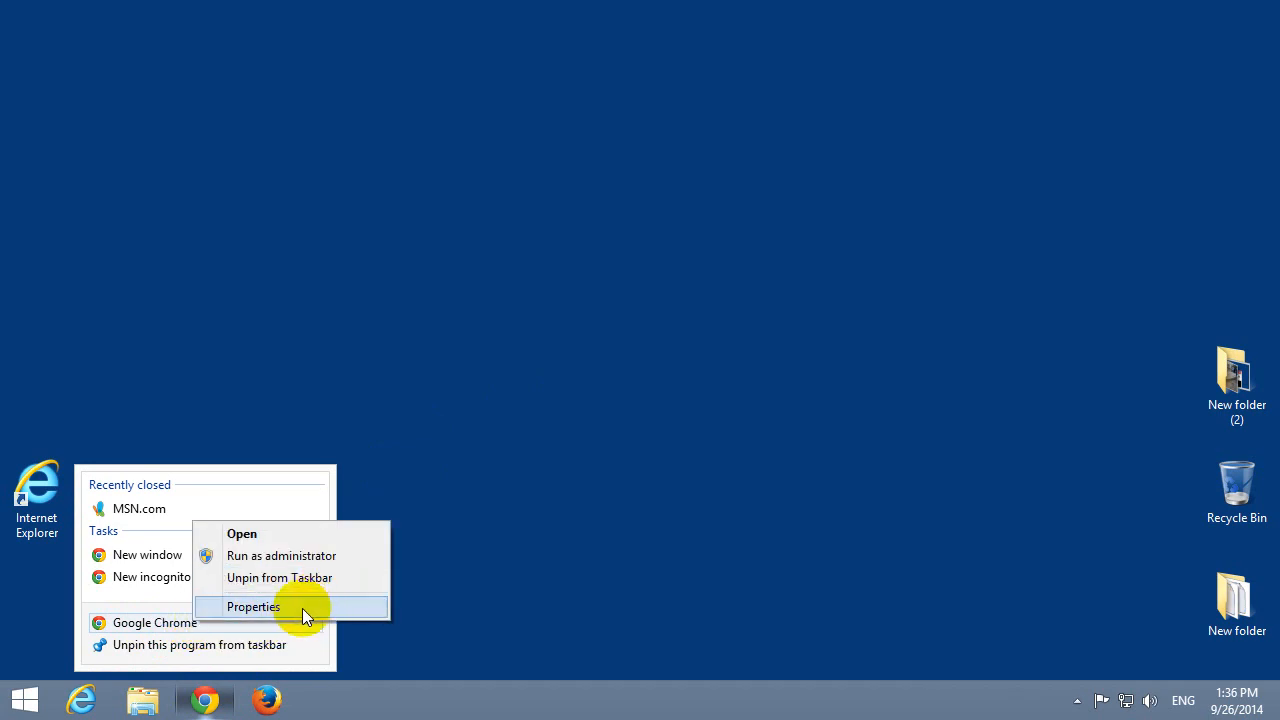
pyautogui.click(254, 606)
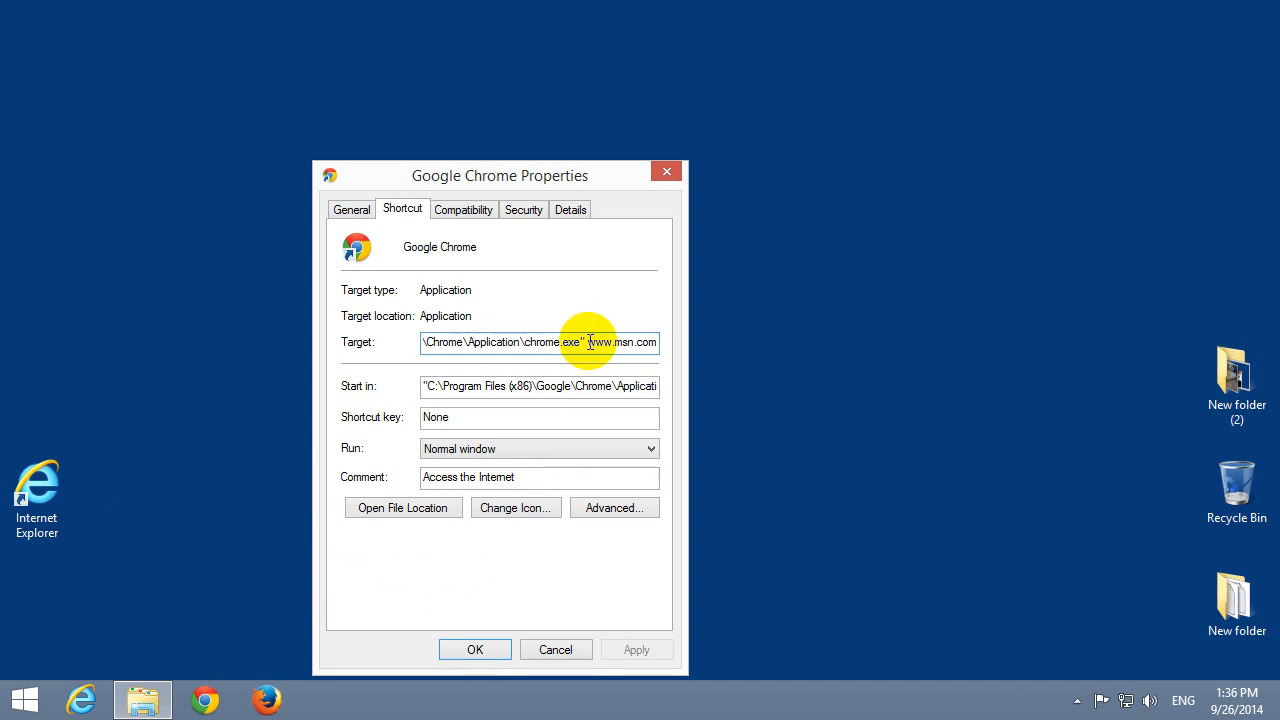
pyautogui.rightClick(588, 342)
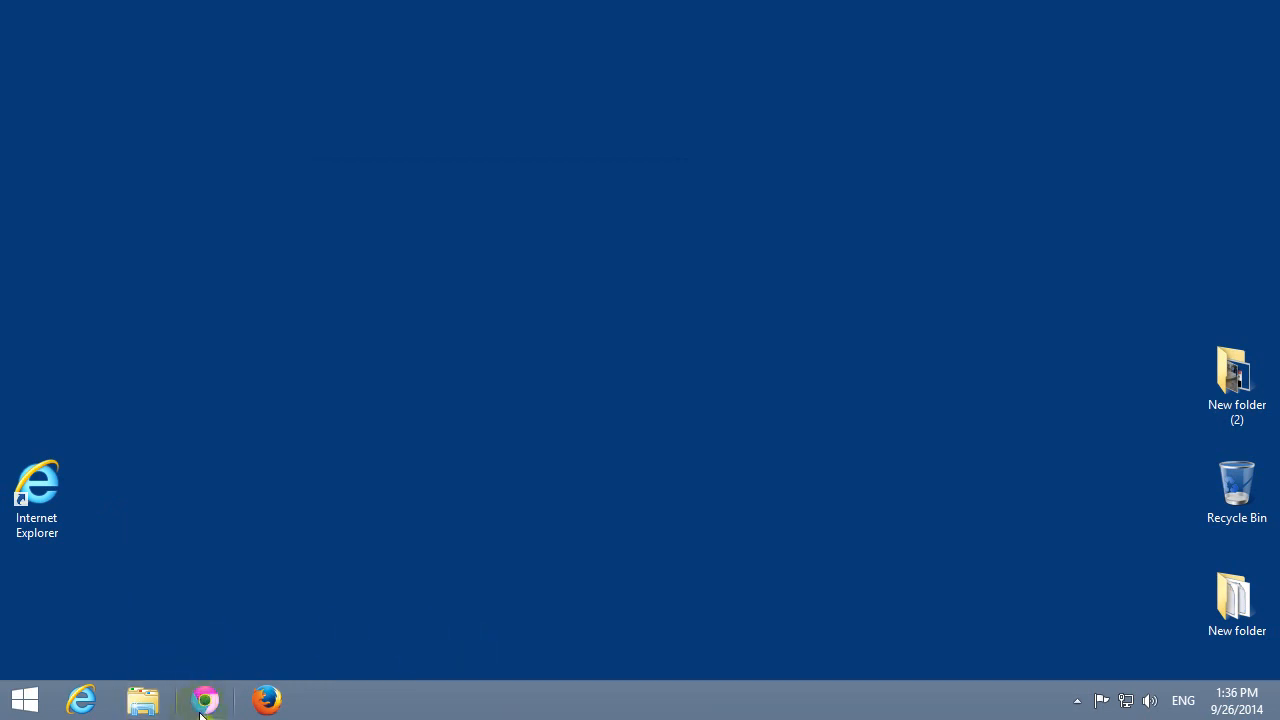
# - Verify the fixed Chrome shortcut, check that Firefox still opens Yahoo România, and bring up Firefox's jump list
pyautogui.click(204, 698)
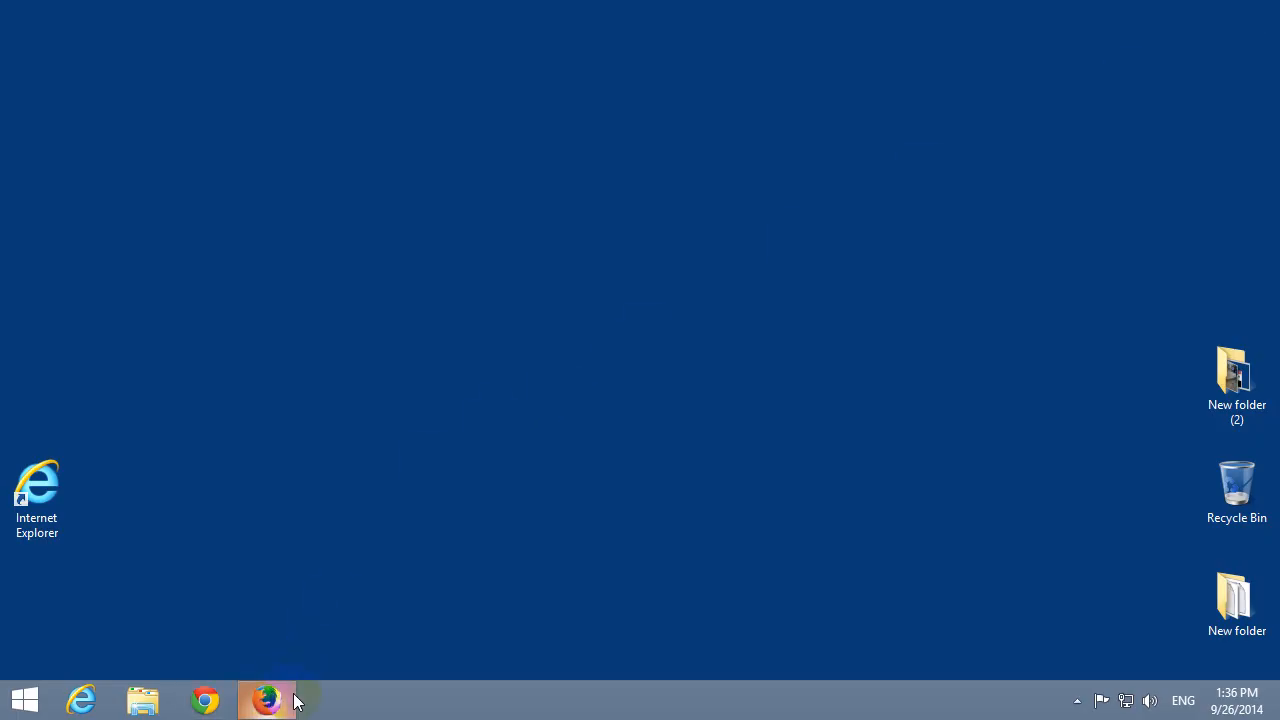
pyautogui.click(266, 700)
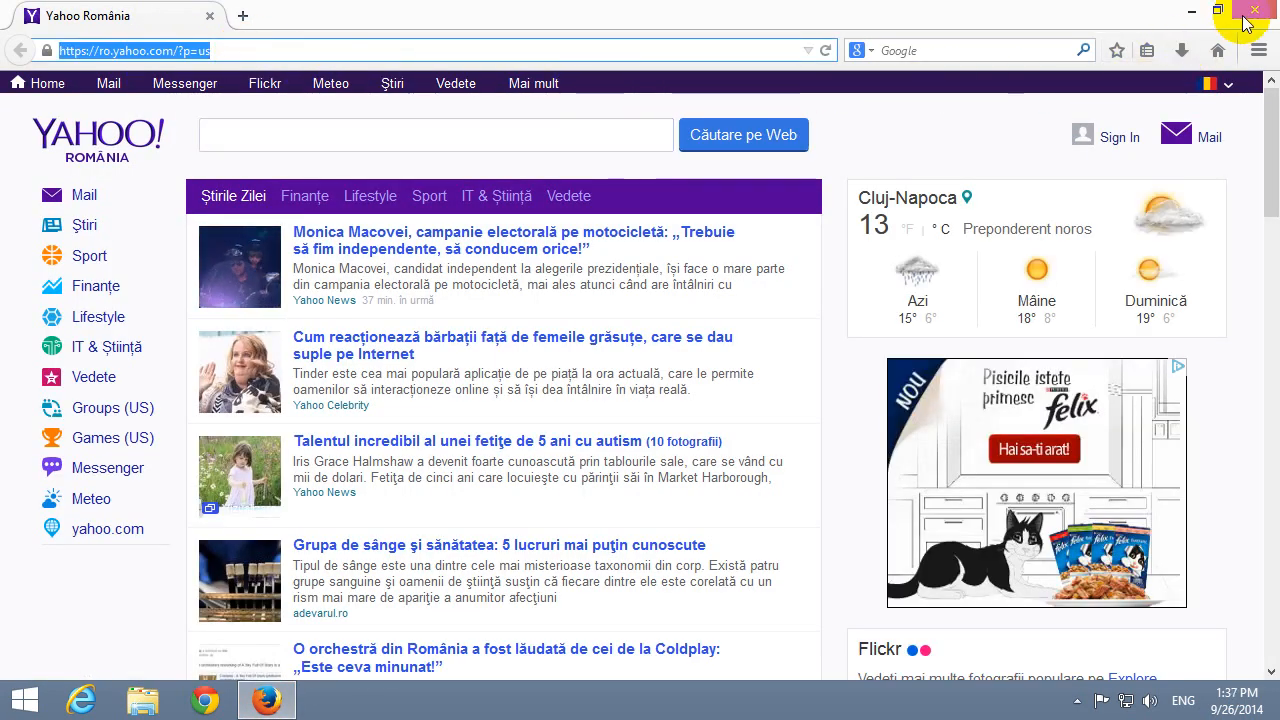
pyautogui.rightClick(264, 698)
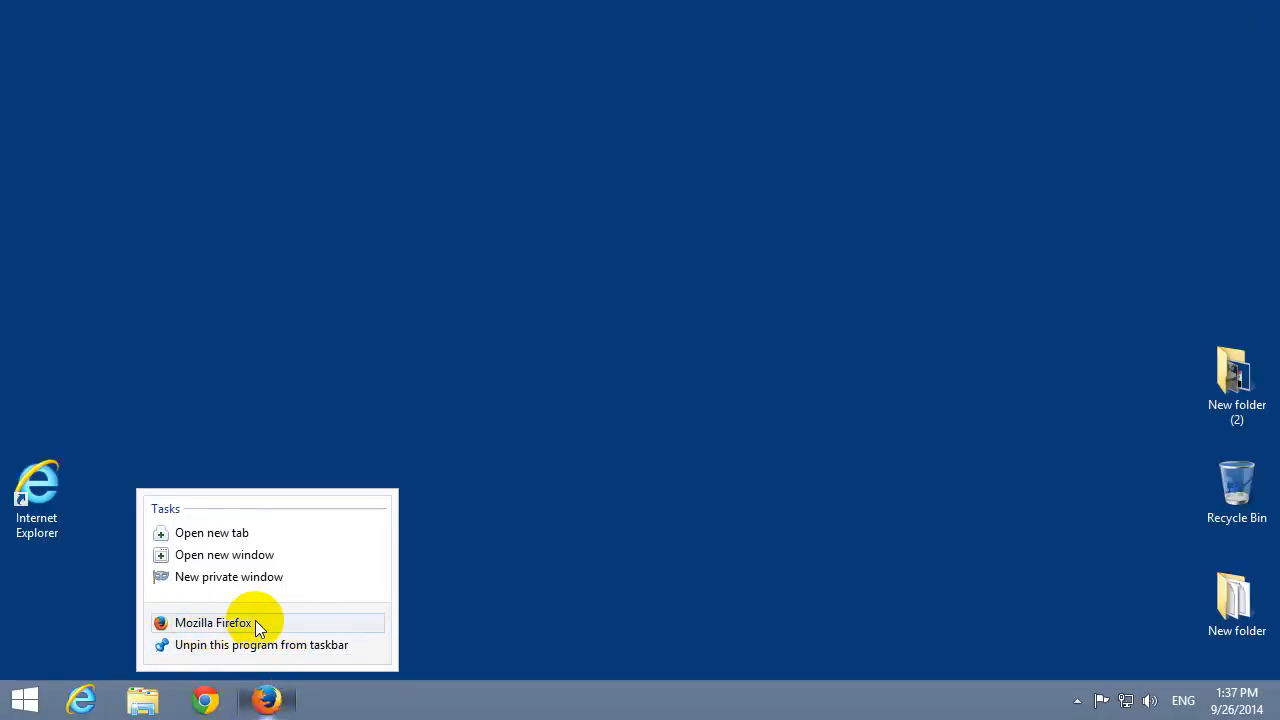
pyautogui.click(212, 622)
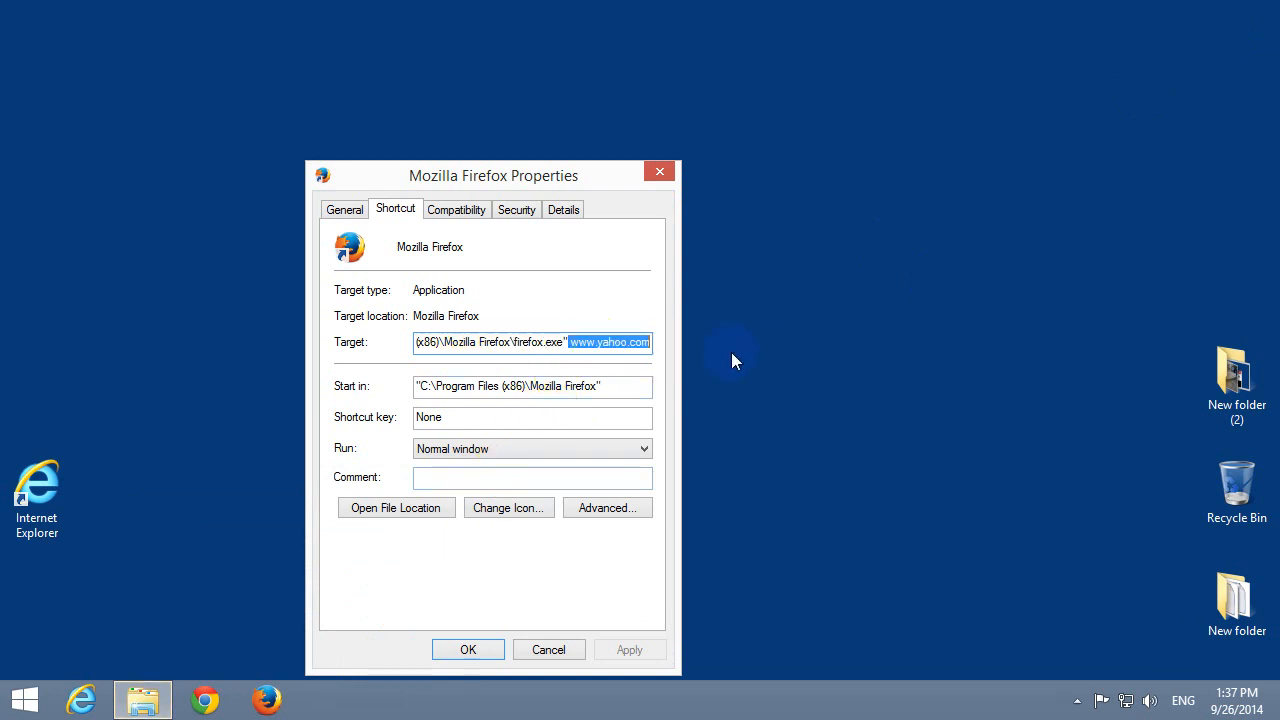
pyautogui.rightClick(610, 342)
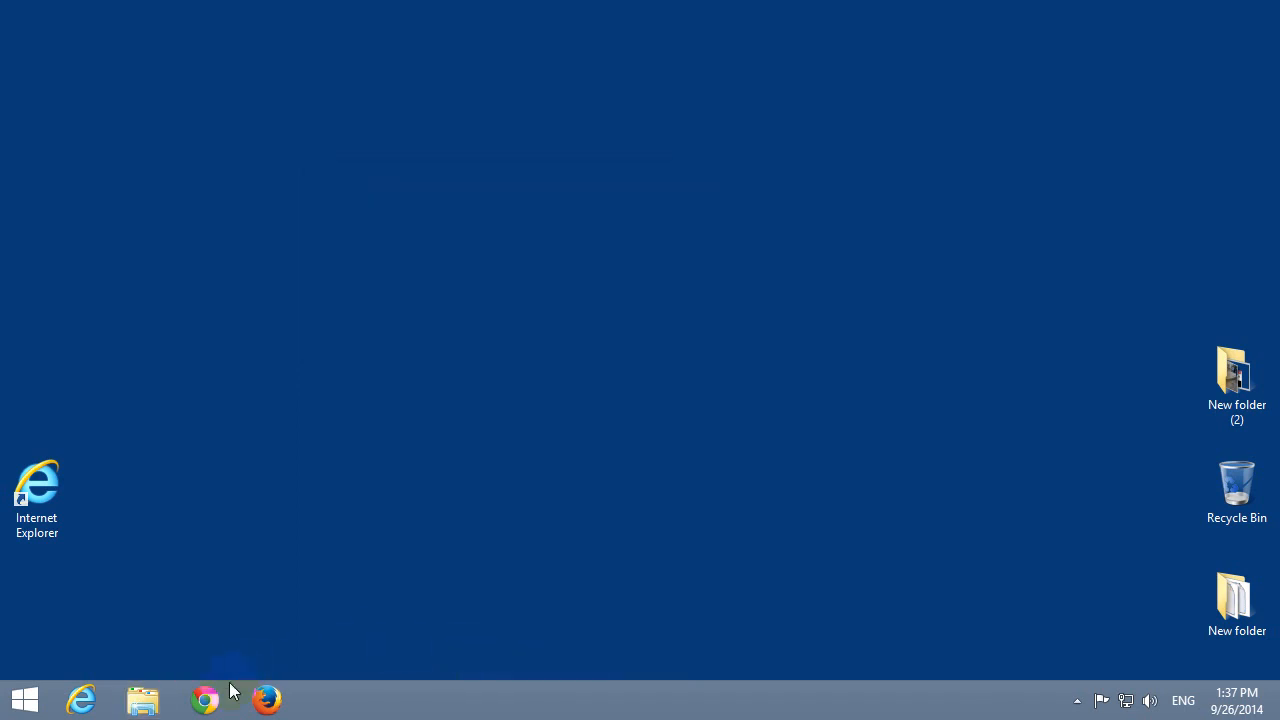
pyautogui.click(266, 700)
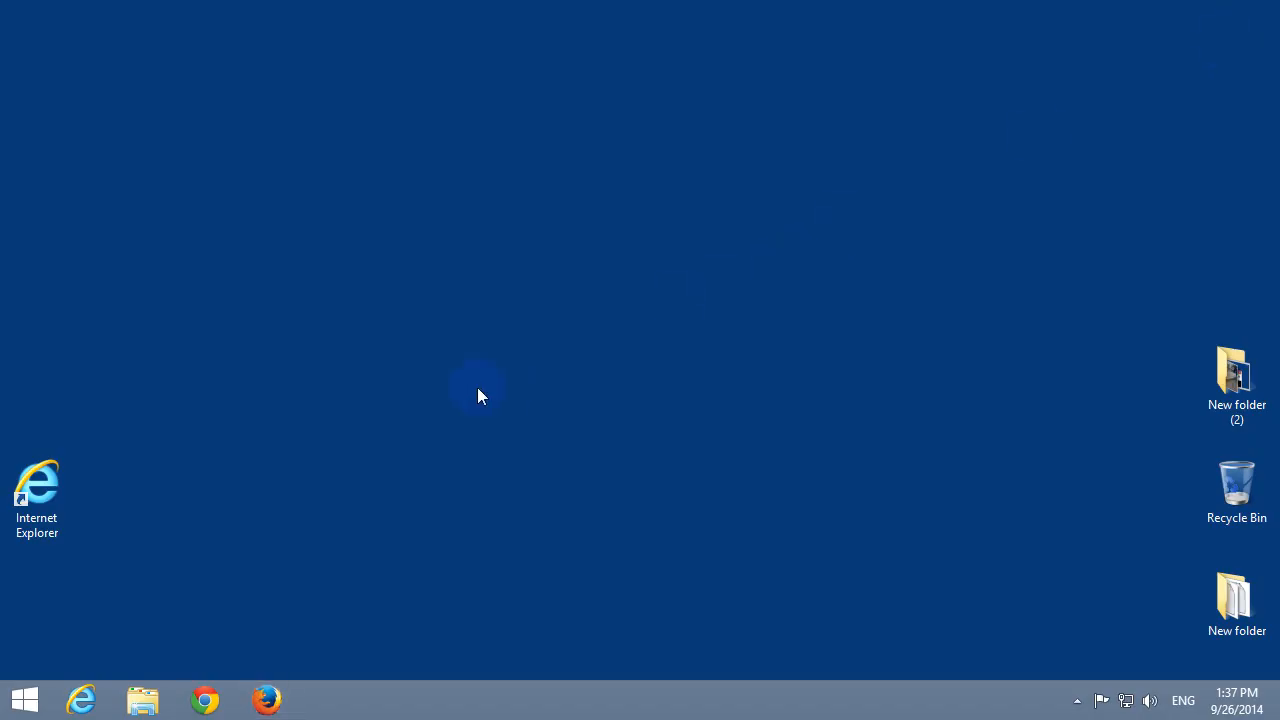
pyautogui.moveTo(436, 422)
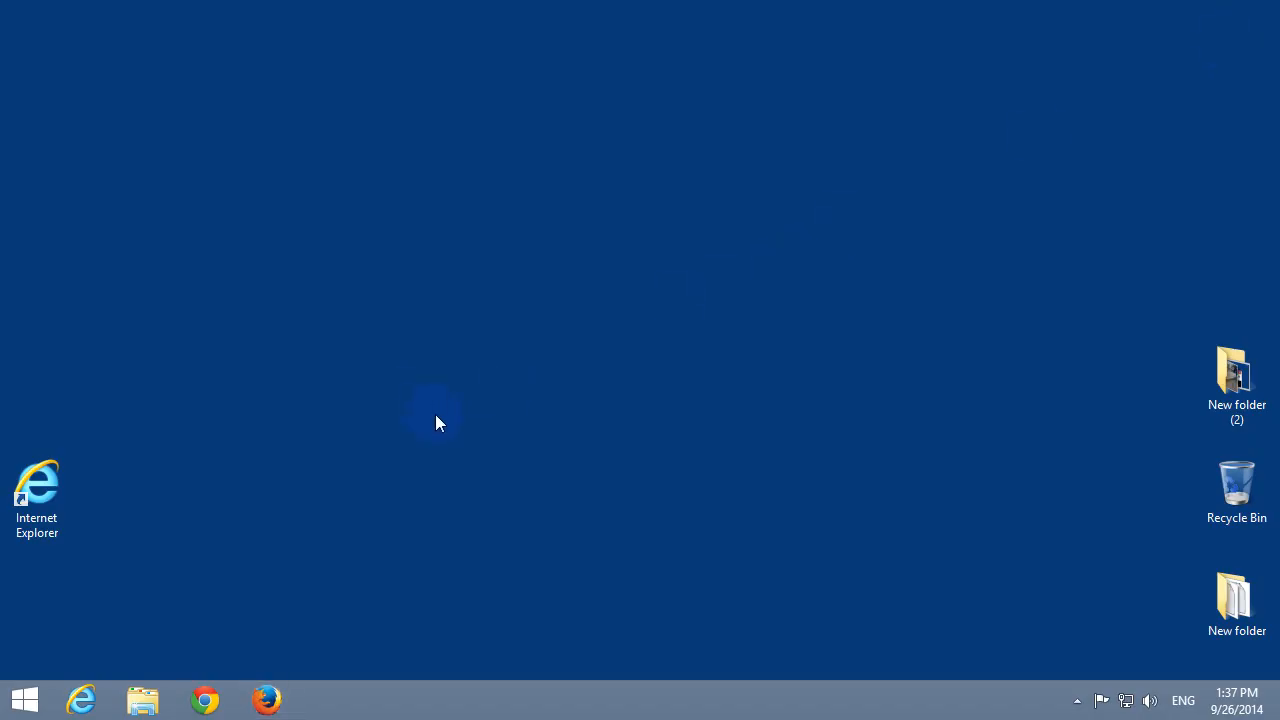
pyautogui.moveTo(388, 410)
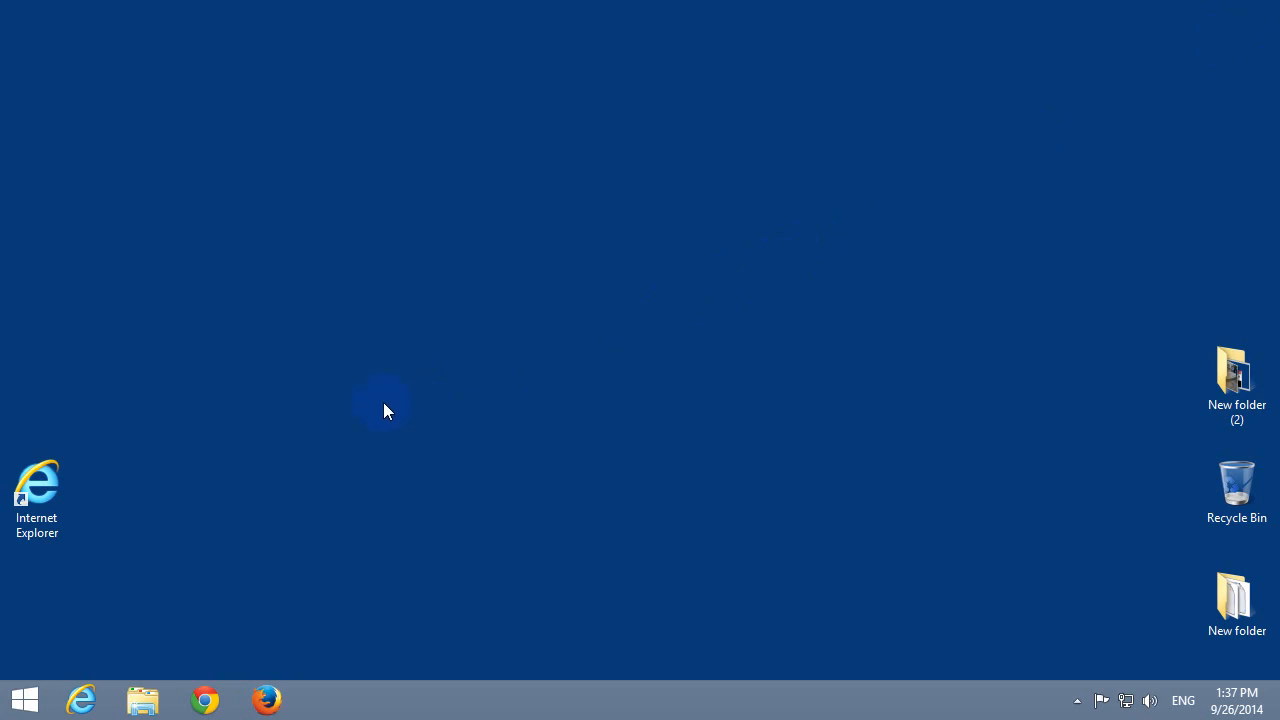